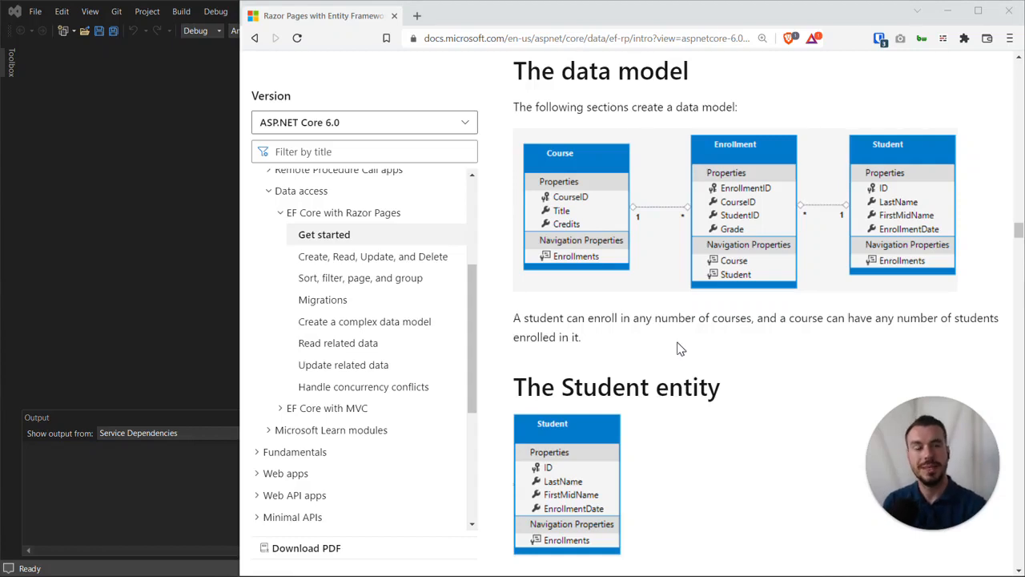
{"action": "mouse_move", "coordinate": [681, 160]}
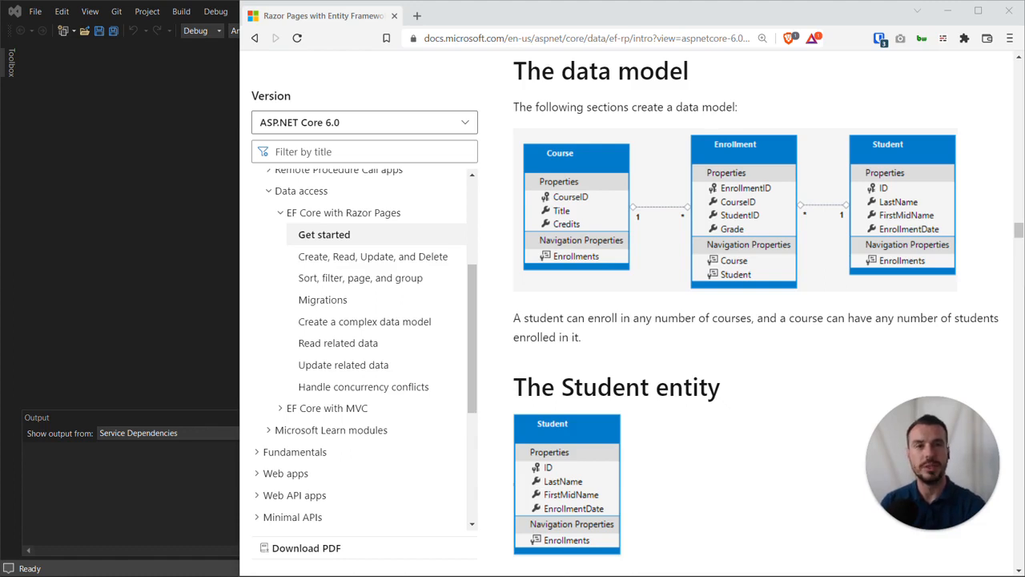
{"action": "mouse_move", "coordinate": [711, 154]}
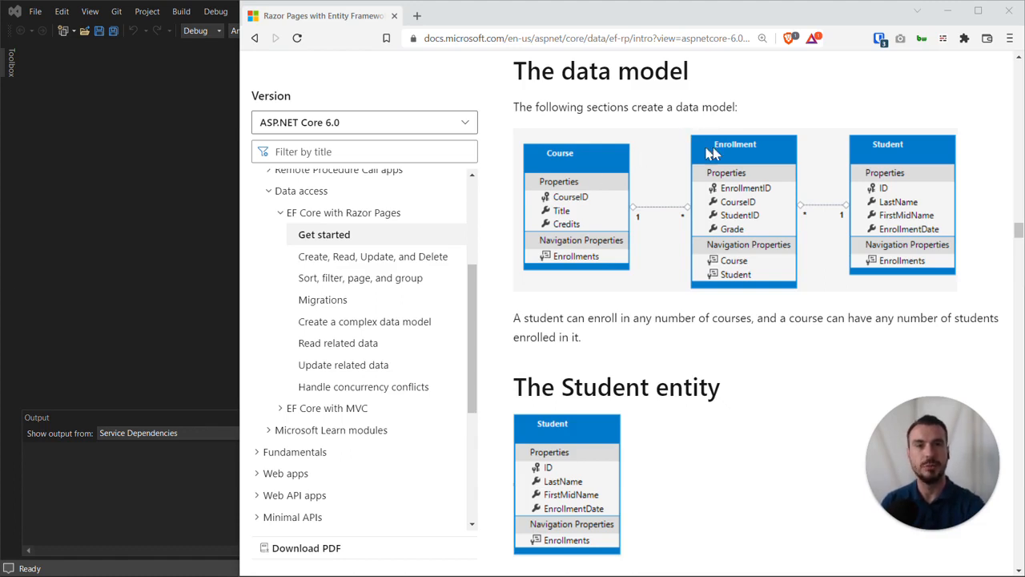
{"action": "mouse_move", "coordinate": [904, 152]}
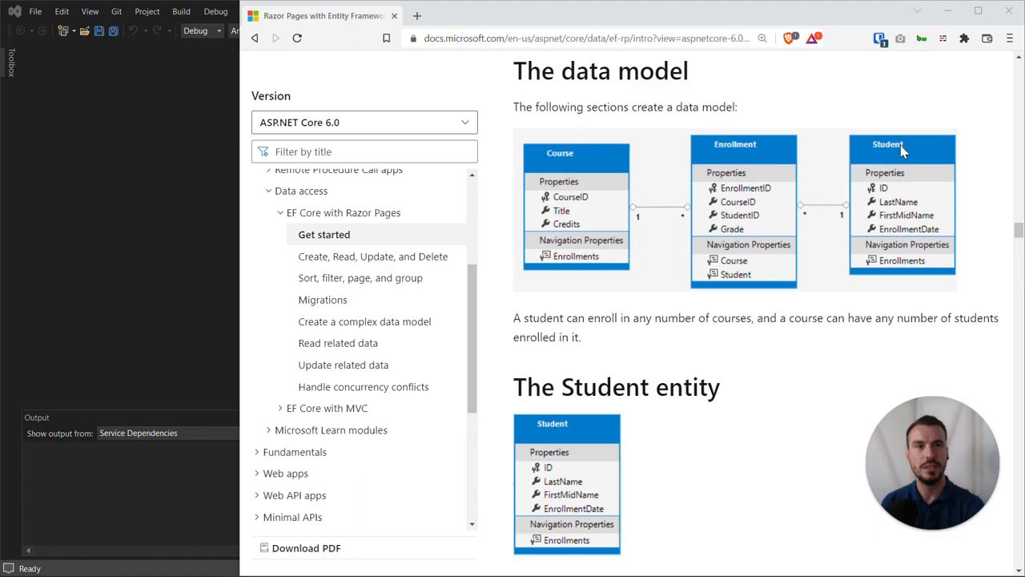
{"action": "mouse_move", "coordinate": [724, 154]}
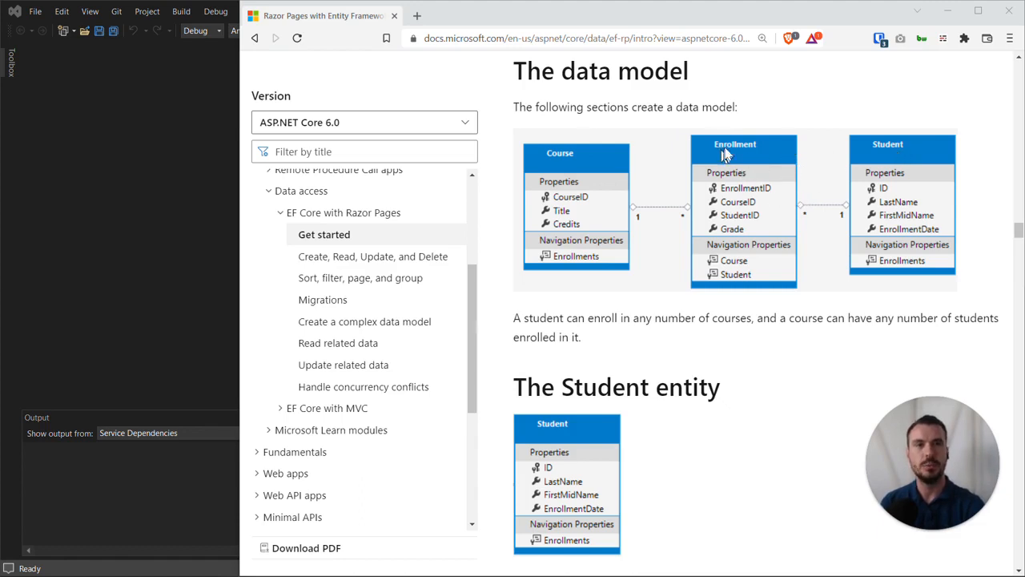
{"action": "mouse_move", "coordinate": [640, 217]}
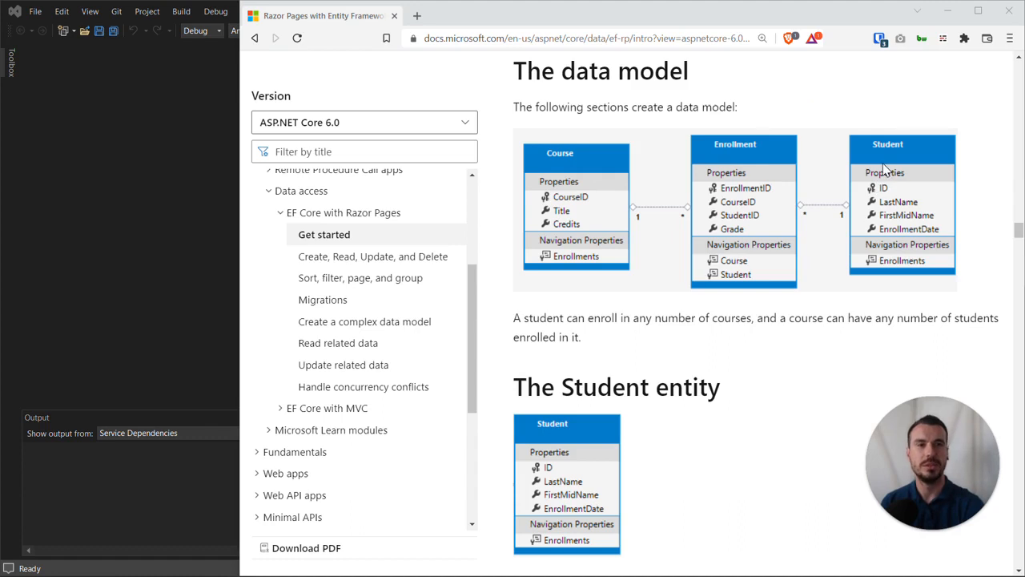
{"action": "mouse_move", "coordinate": [561, 201]}
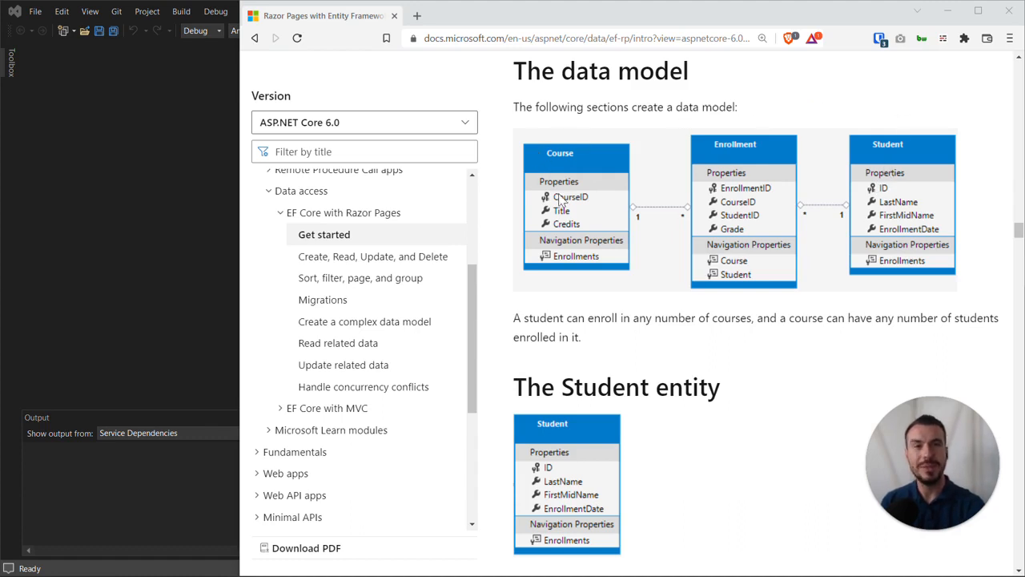
{"action": "mouse_move", "coordinate": [825, 131]}
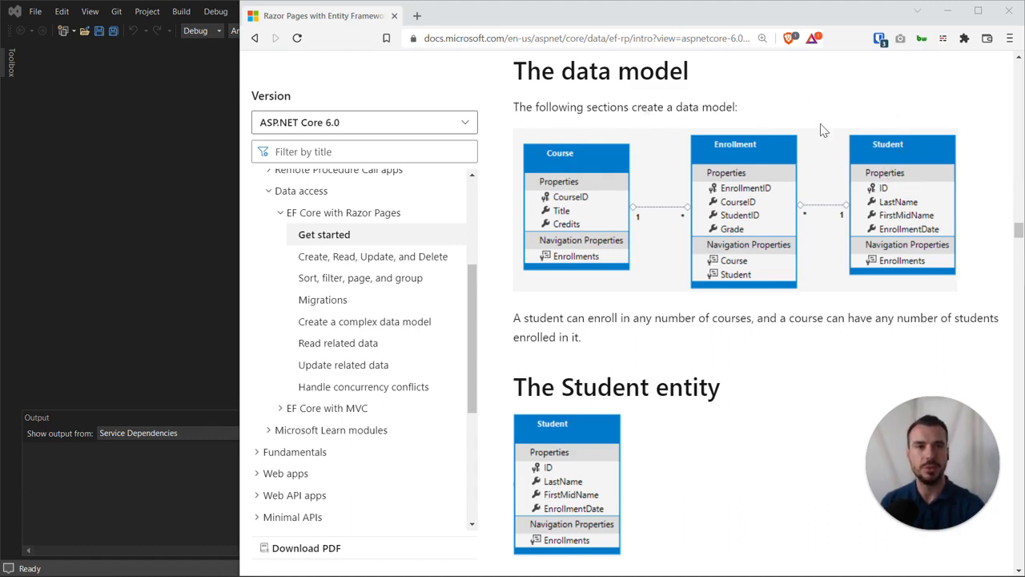
{"action": "mouse_move", "coordinate": [729, 157]}
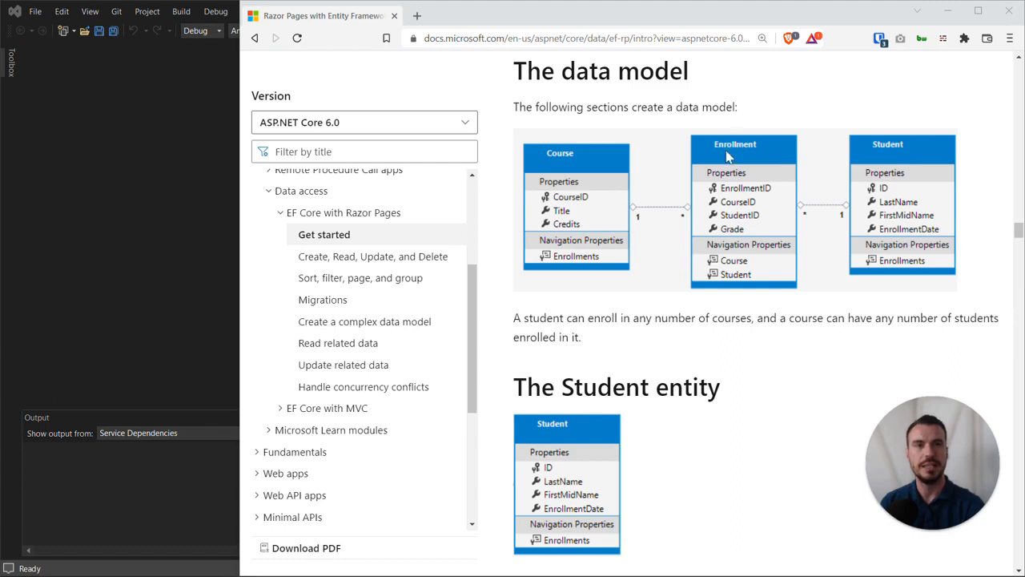
{"action": "mouse_move", "coordinate": [782, 279]}
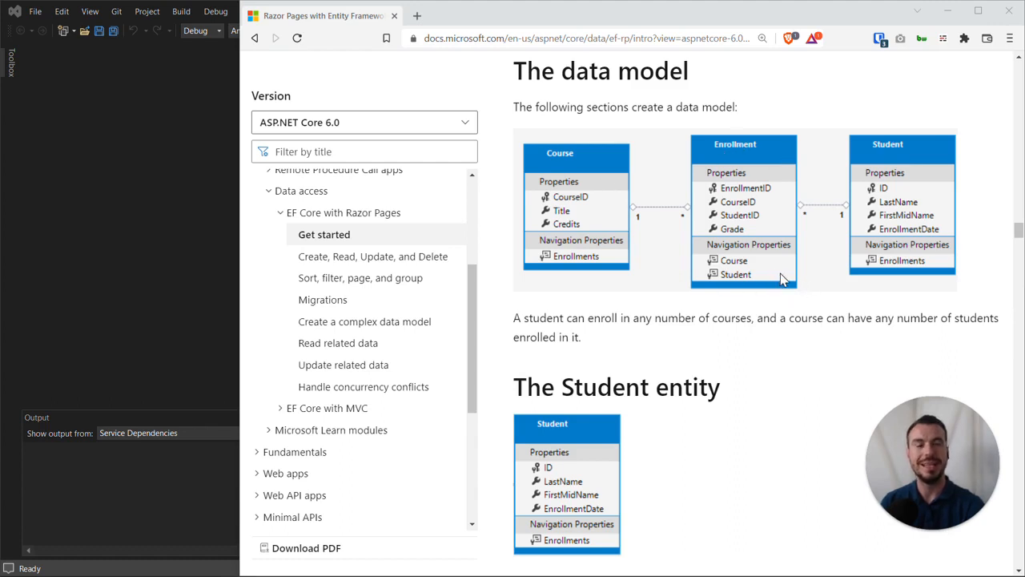
{"action": "mouse_move", "coordinate": [745, 260]}
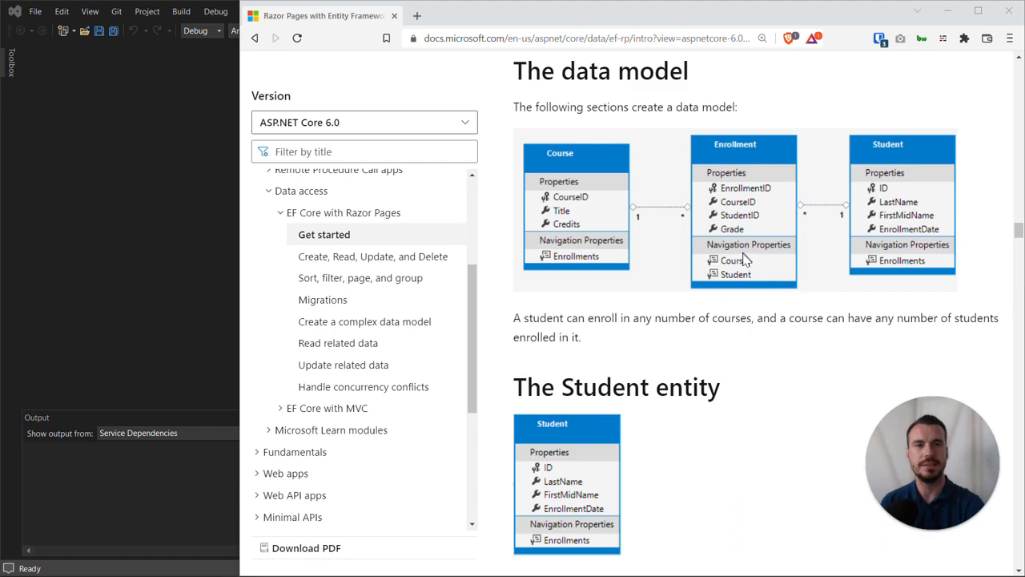
{"action": "mouse_move", "coordinate": [687, 242]}
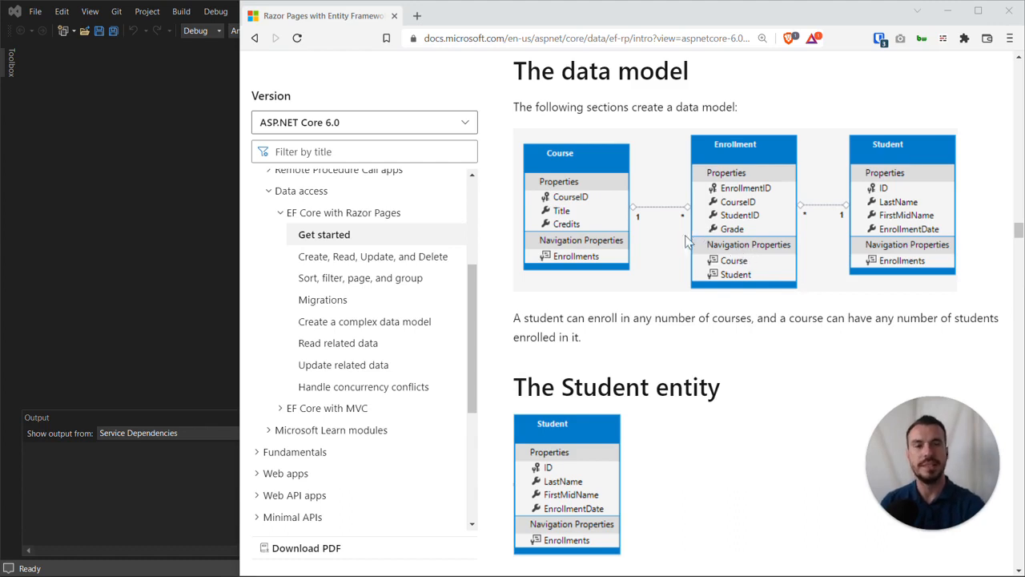
{"action": "mouse_move", "coordinate": [666, 194]}
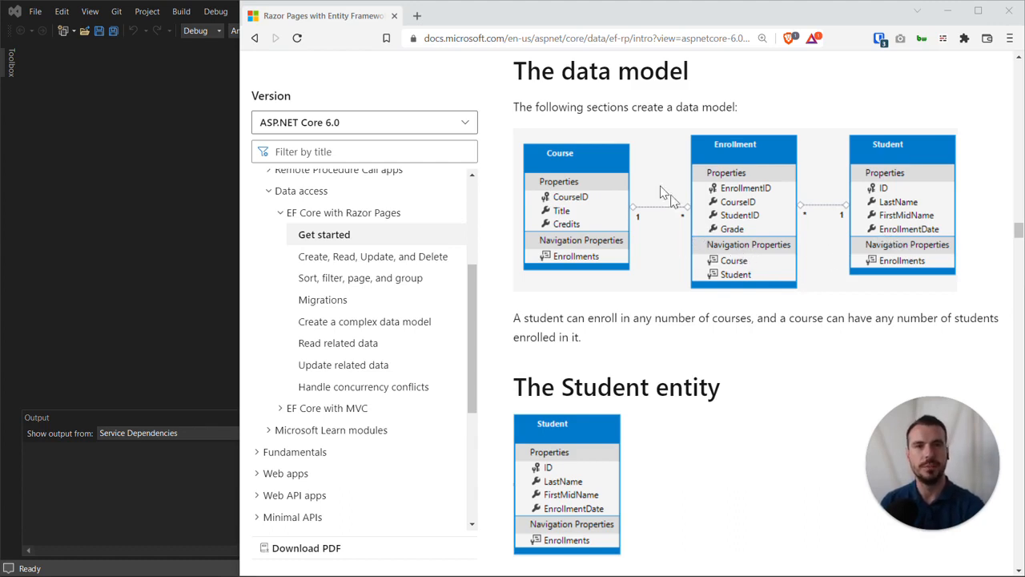
{"action": "mouse_move", "coordinate": [765, 171]}
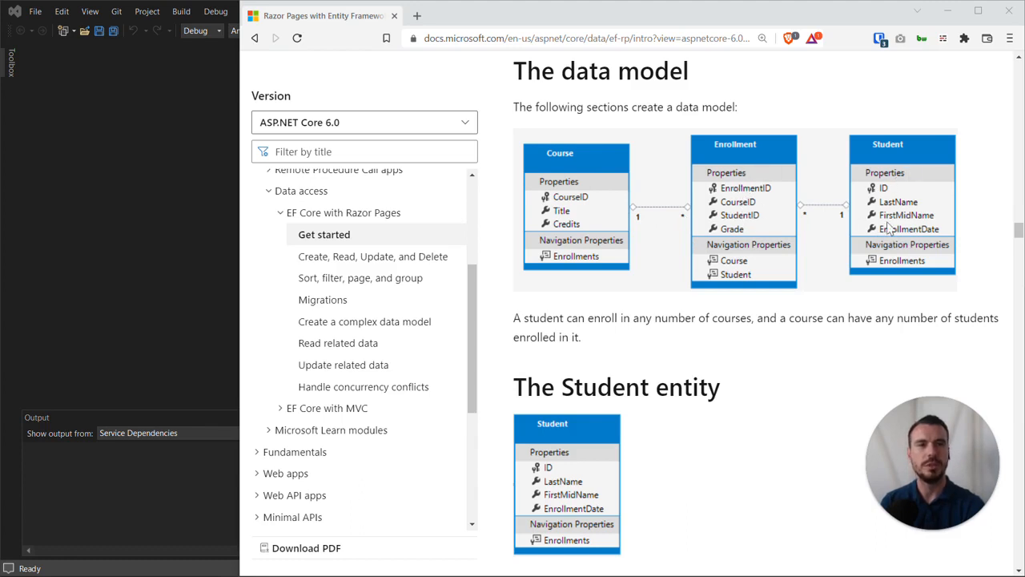
{"action": "mouse_move", "coordinate": [751, 216]}
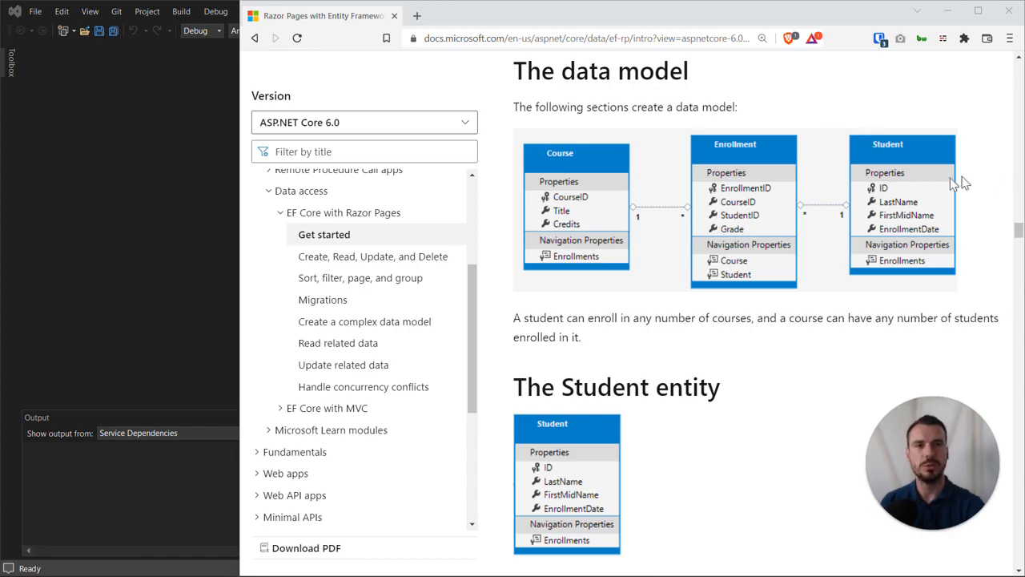
{"action": "mouse_move", "coordinate": [665, 362]}
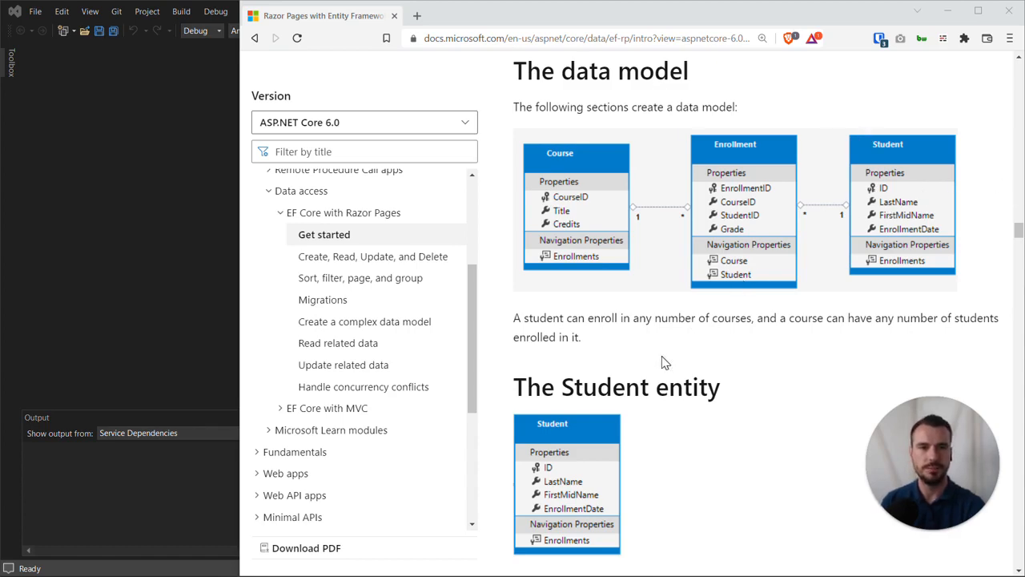
Scroll the tutorial to the Student entity section and its Models/Student.cs code
{"action": "scroll", "scroll_direction": "down", "scroll_amount": 3}
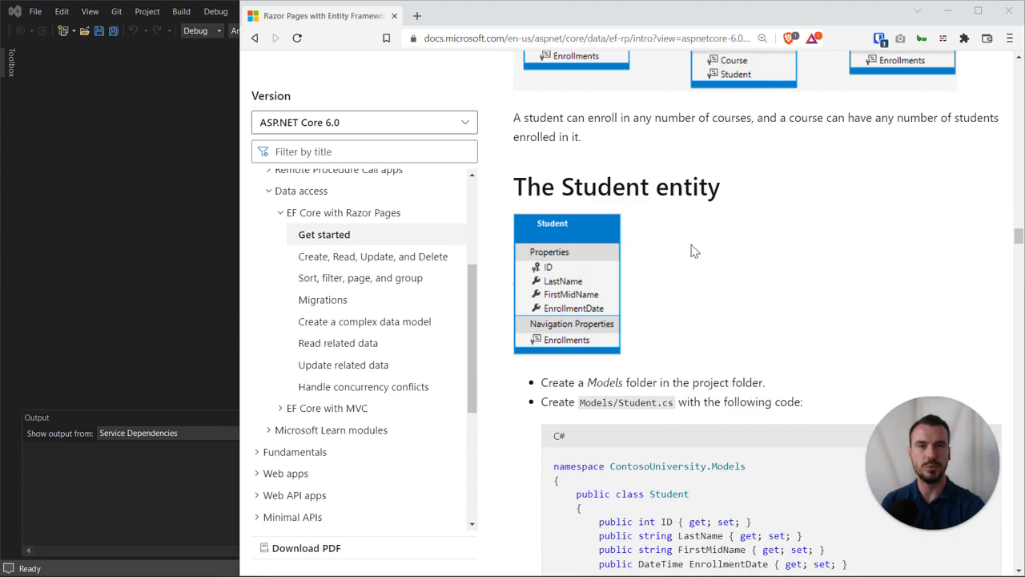
{"action": "scroll", "scroll_direction": "down", "scroll_amount": 3}
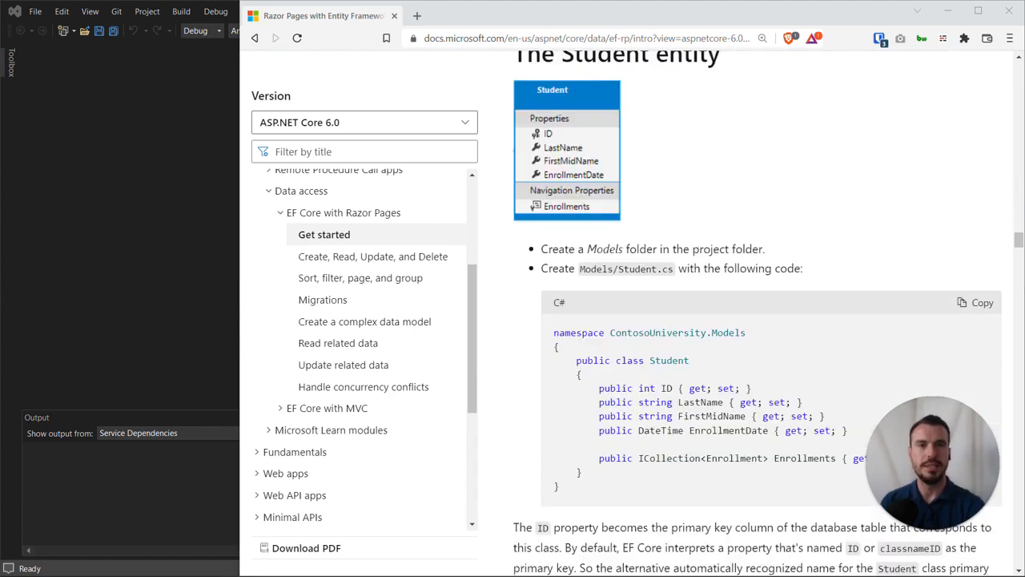
{"action": "scroll", "scroll_direction": "up", "scroll_amount": 3}
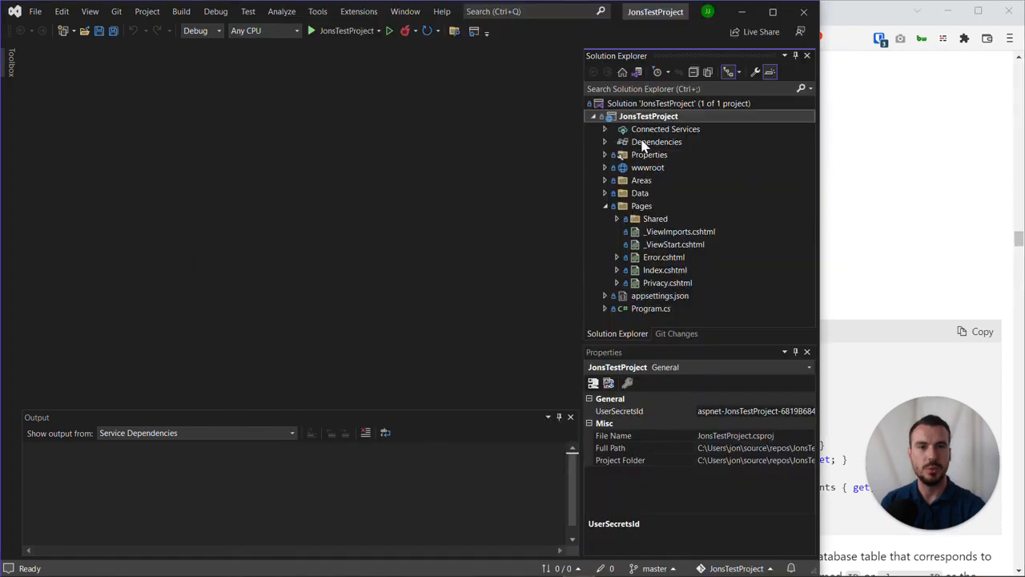
{"action": "mouse_move", "coordinate": [606, 226]}
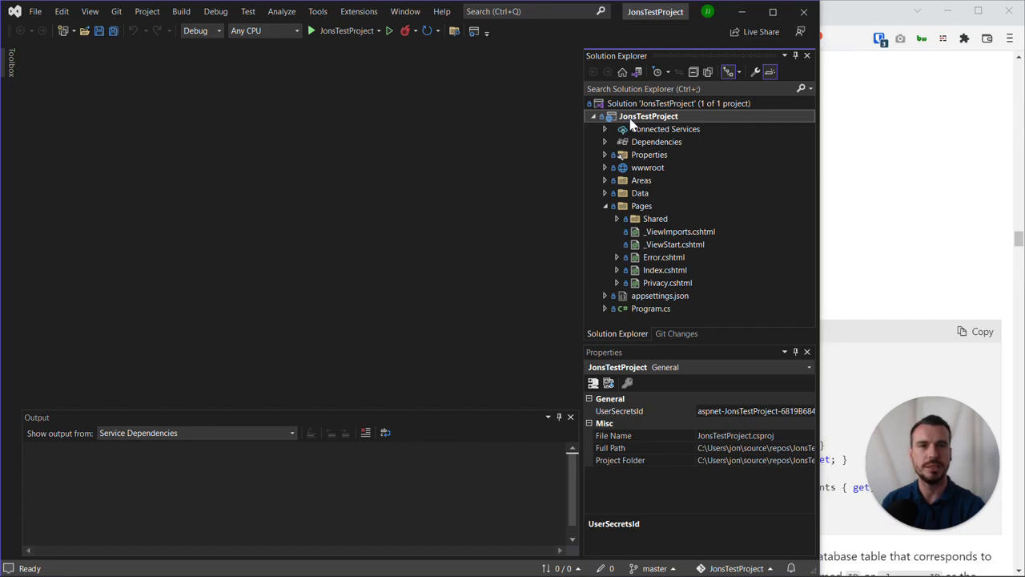
Create a new folder named 'Models' in the JonsTestProject project
{"action": "right_click", "coordinate": [647, 116]}
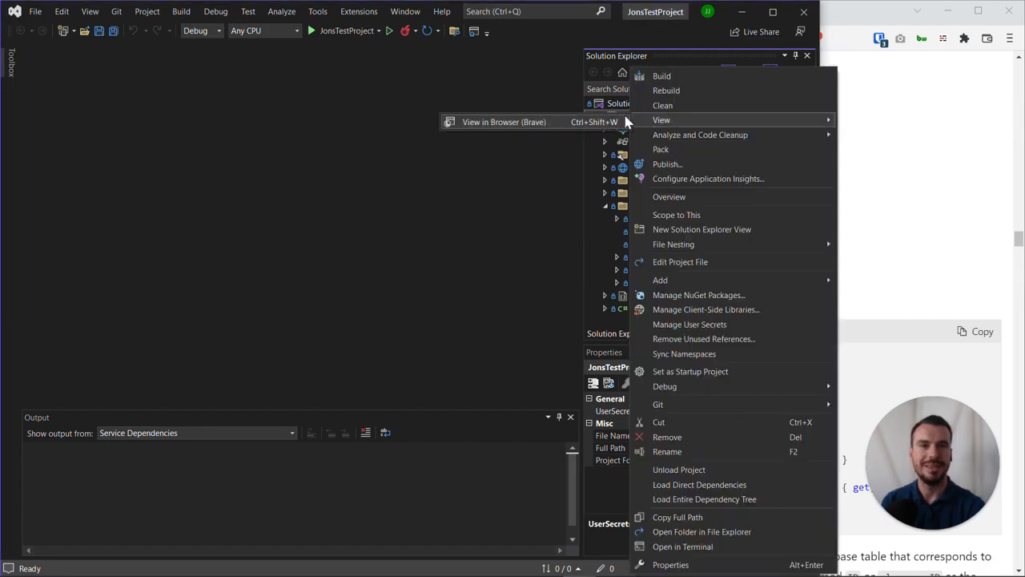
{"action": "mouse_move", "coordinate": [681, 279]}
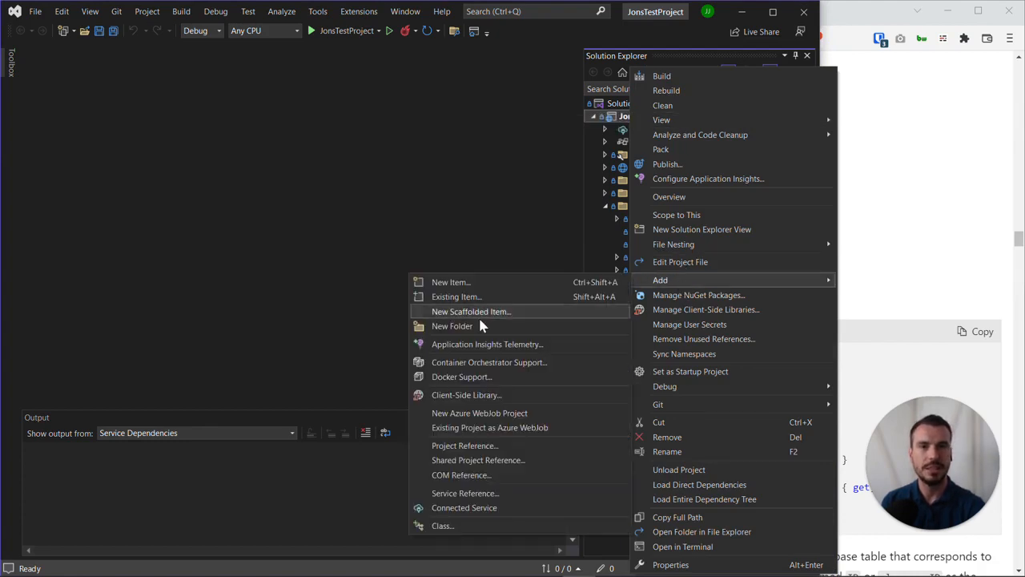
{"action": "left_click", "coordinate": [670, 565]}
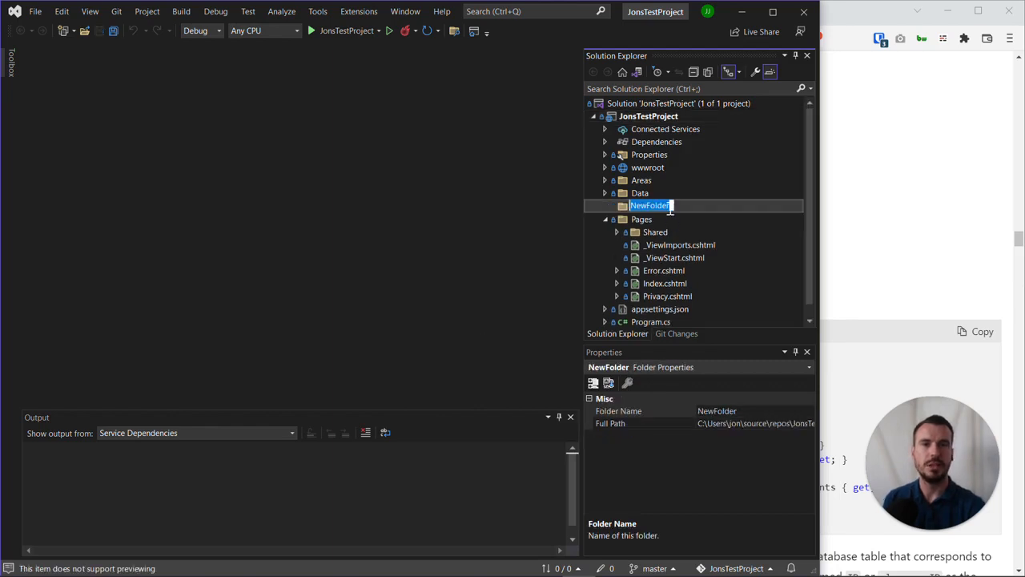
{"action": "type", "text": "Model"}
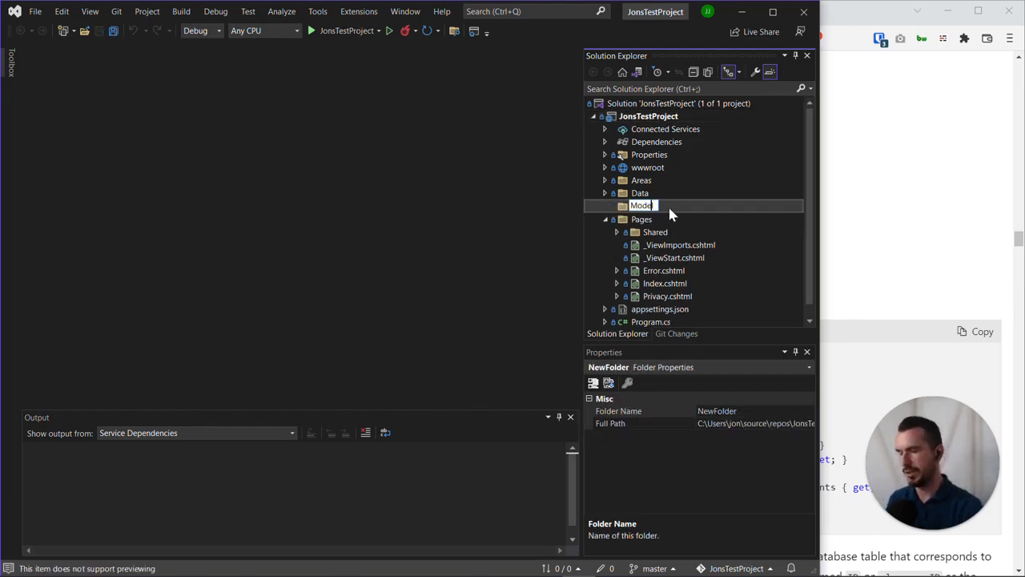
{"action": "type", "text": "ls"}
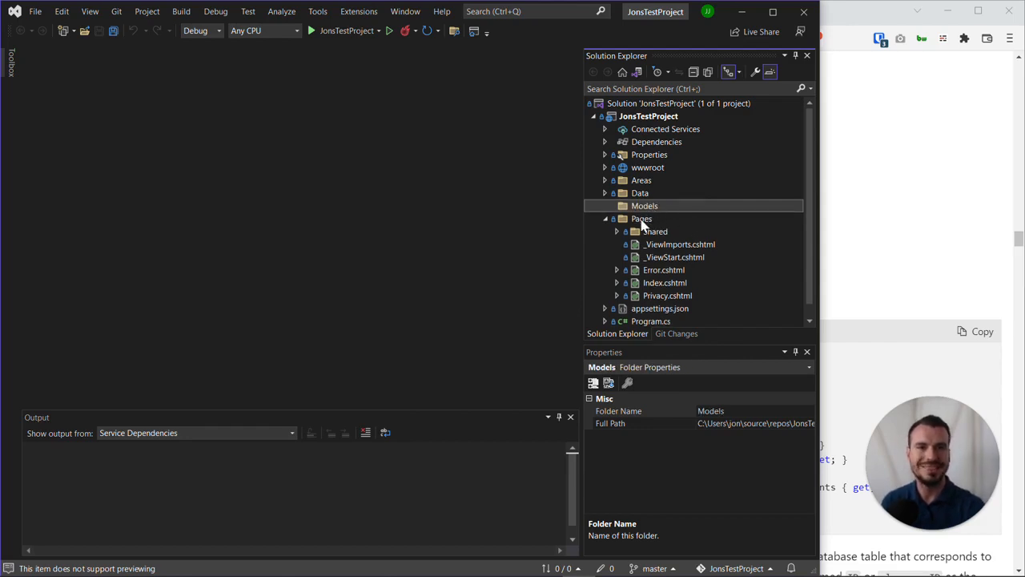
{"action": "mouse_move", "coordinate": [645, 188]}
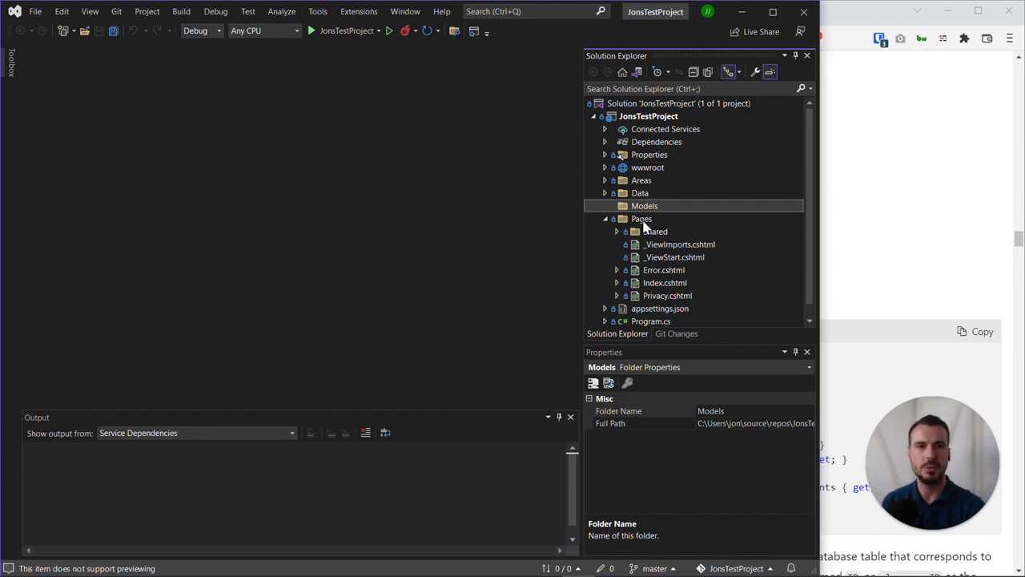
{"action": "mouse_move", "coordinate": [628, 233]}
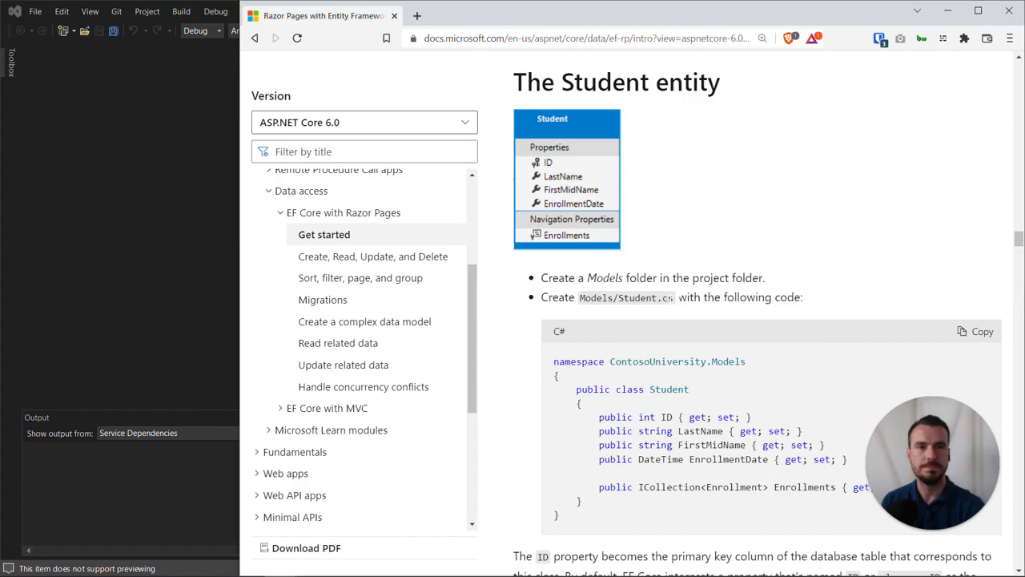
Select 'Student' in the Models/Student.cs path on the docs page
{"action": "double_click", "coordinate": [634, 297]}
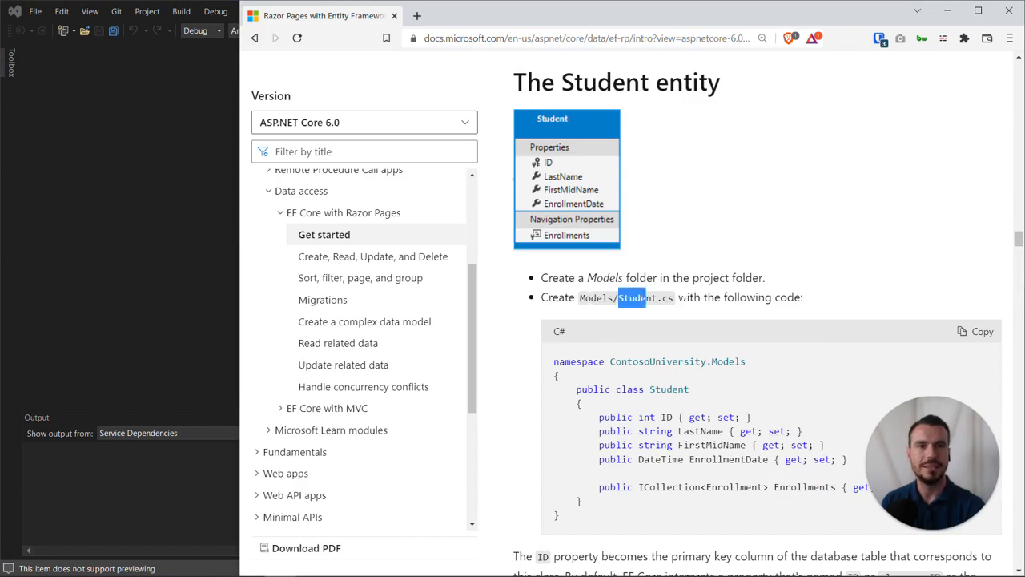
{"action": "scroll", "scroll_direction": "down", "scroll_amount": 3}
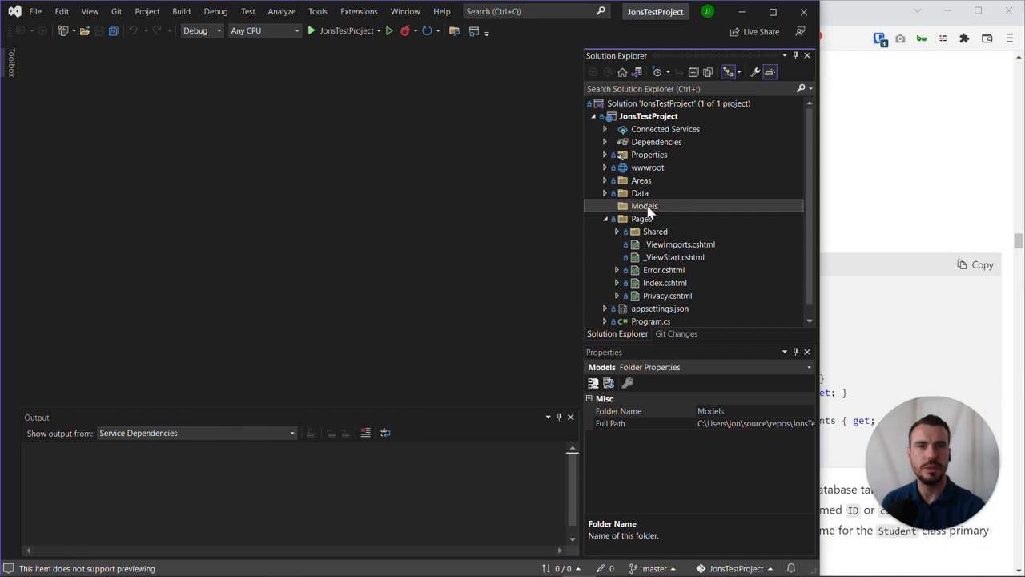
Add a class named Student.cs to the Models folder
{"action": "right_click", "coordinate": [644, 206]}
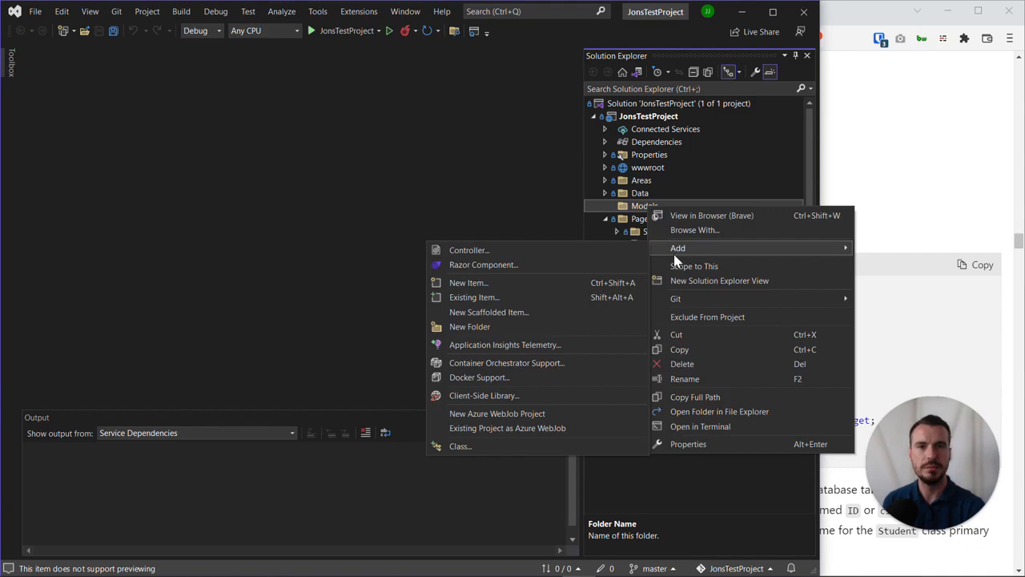
{"action": "mouse_move", "coordinate": [467, 281]}
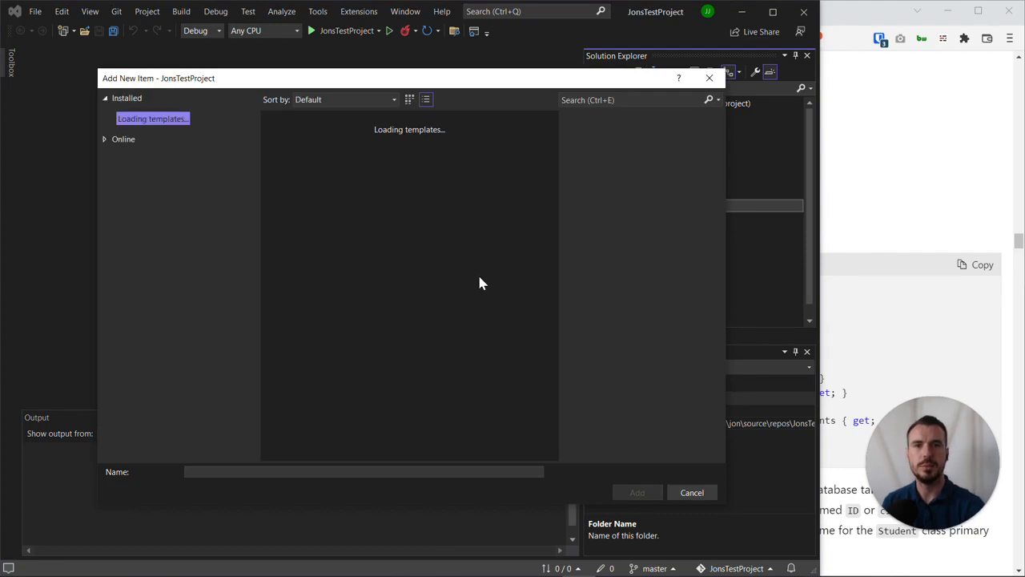
{"action": "mouse_move", "coordinate": [403, 242]}
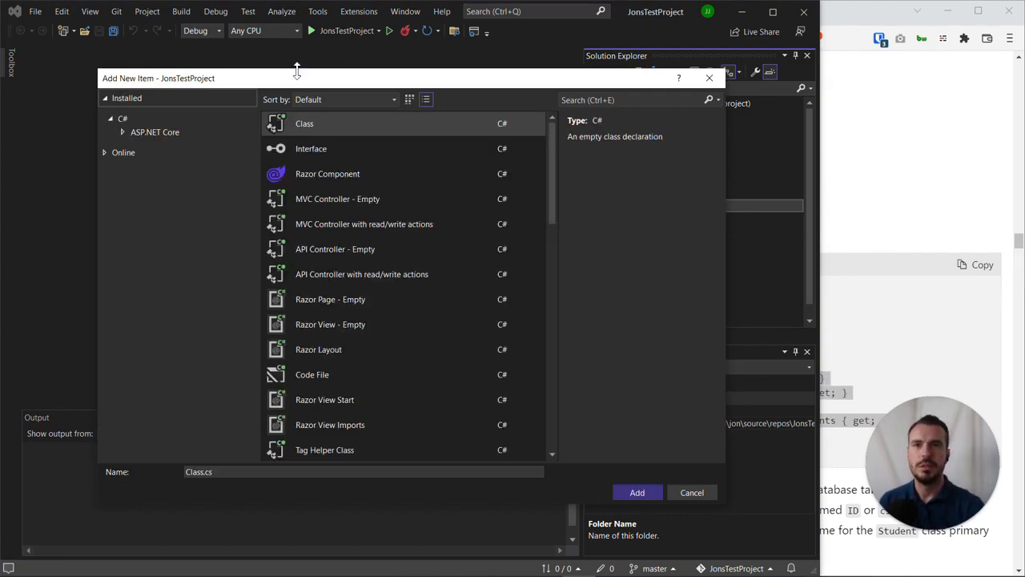
{"action": "mouse_move", "coordinate": [385, 126]}
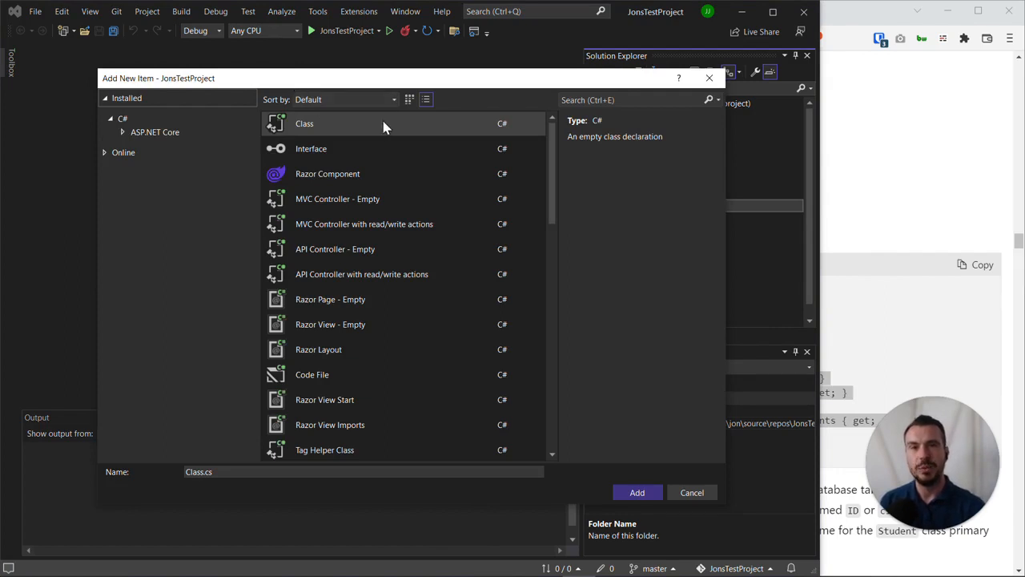
{"action": "mouse_move", "coordinate": [328, 128]}
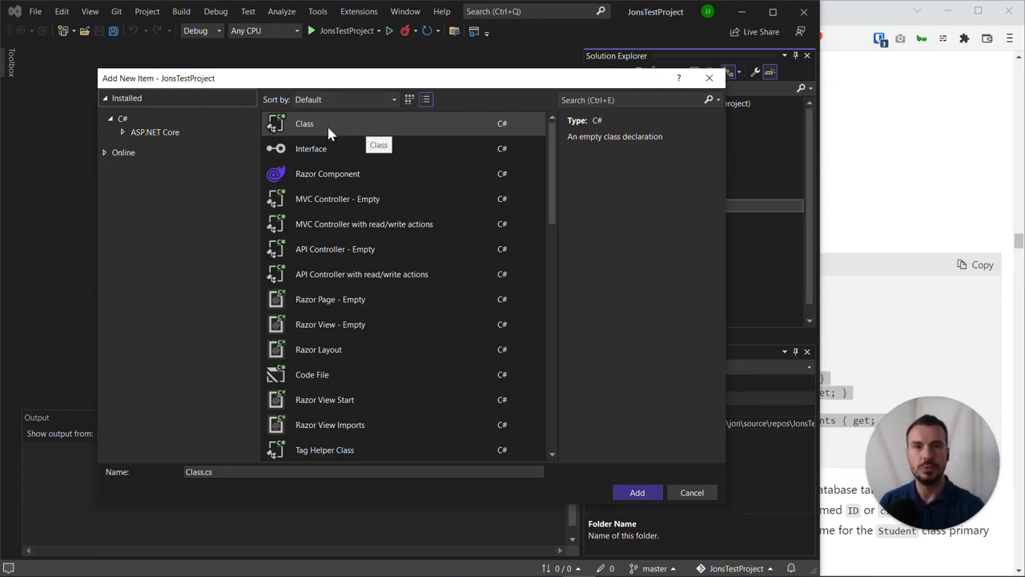
{"action": "mouse_move", "coordinate": [331, 143]}
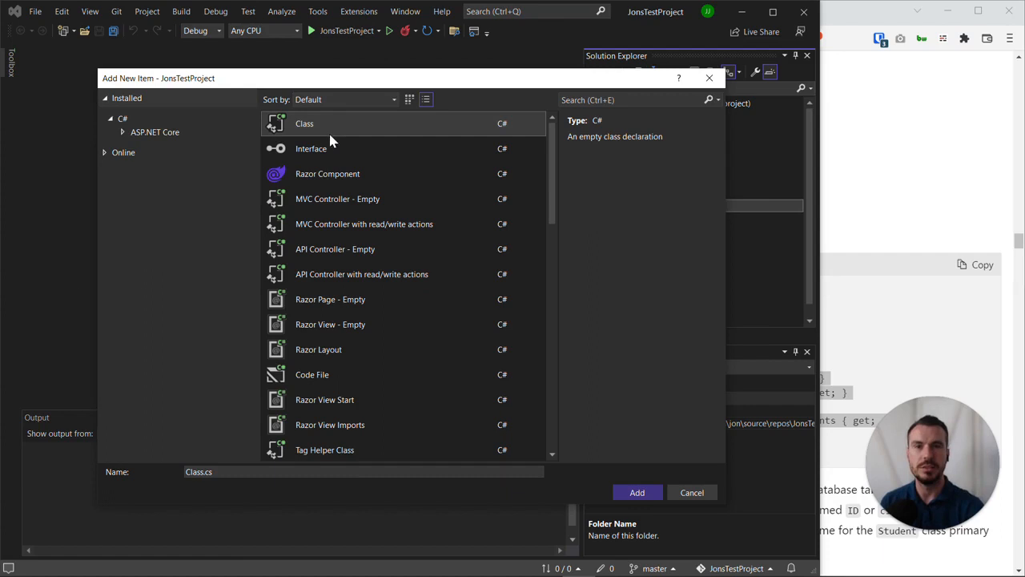
{"action": "mouse_move", "coordinate": [368, 349]}
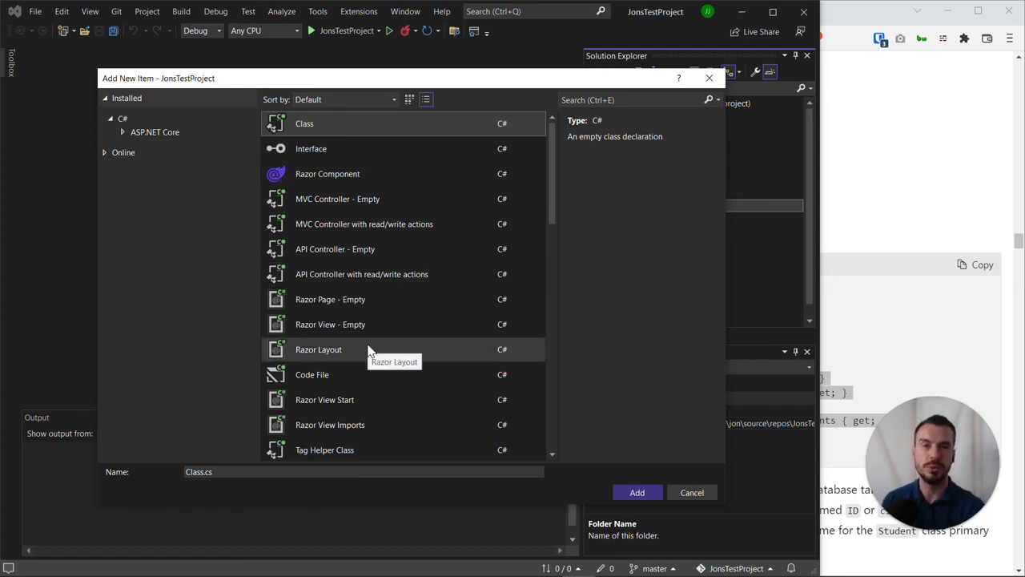
{"action": "mouse_move", "coordinate": [370, 299]}
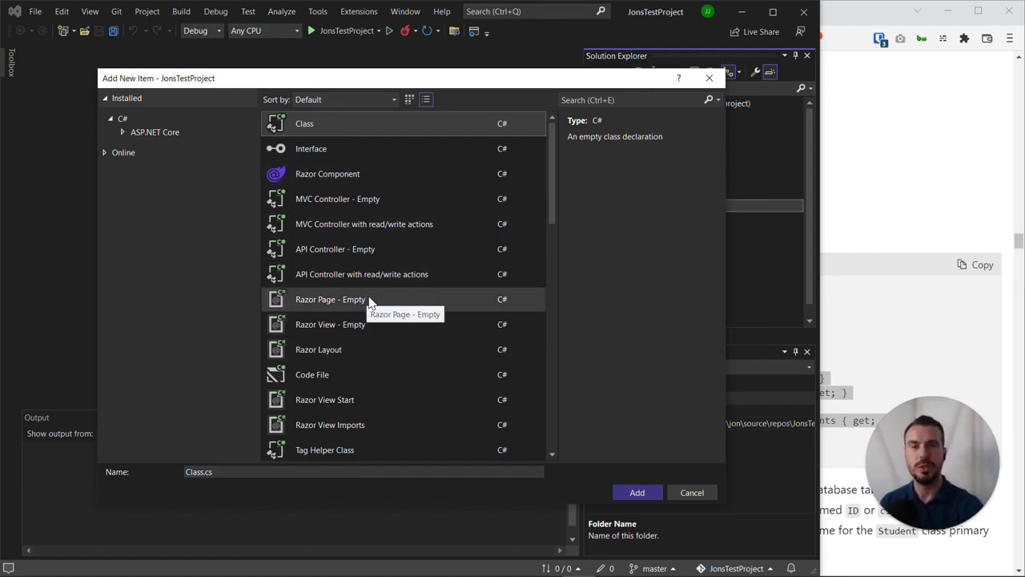
{"action": "mouse_move", "coordinate": [308, 302]}
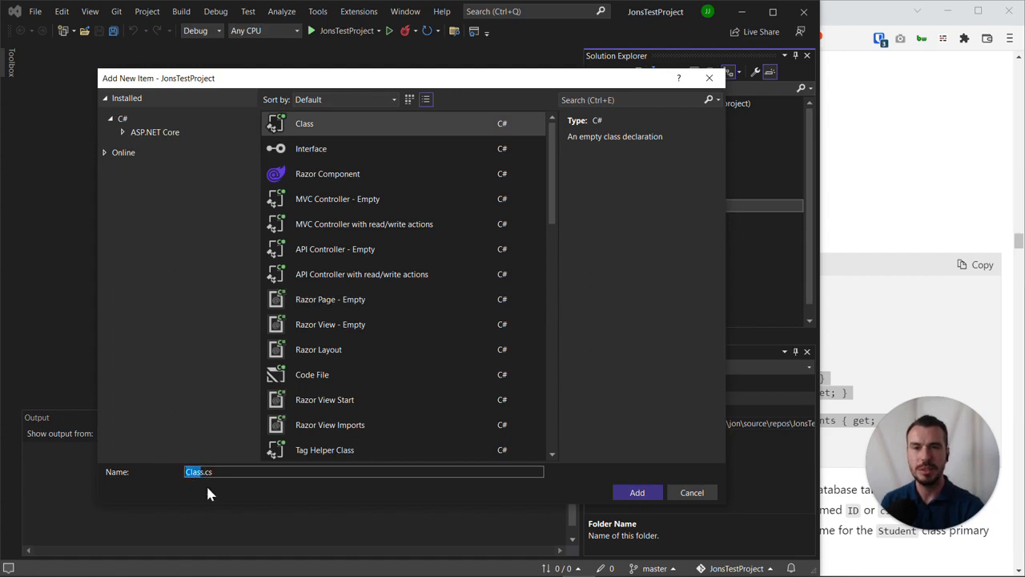
{"action": "type", "text": "Student.cs"}
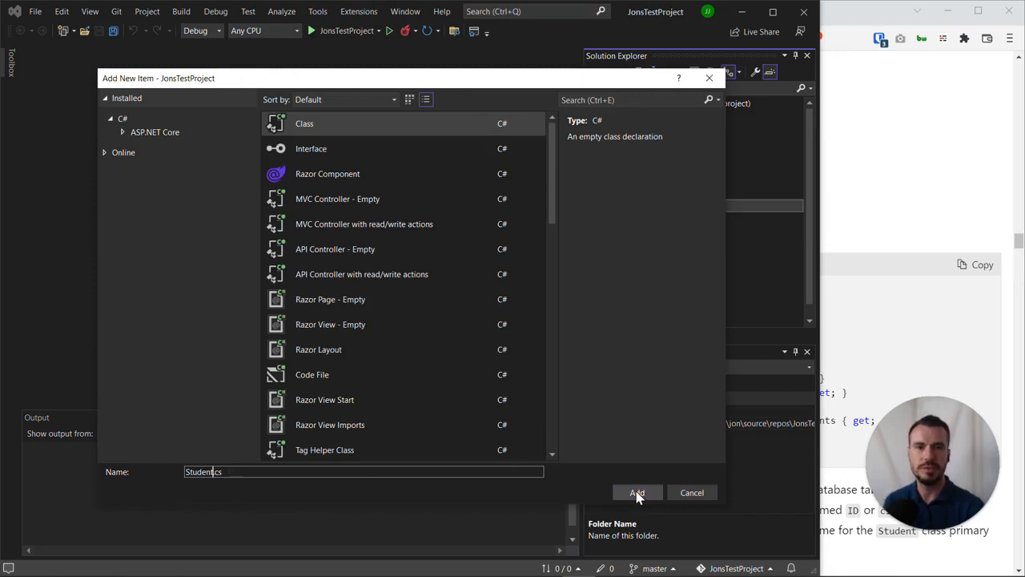
{"action": "left_click", "coordinate": [636, 492]}
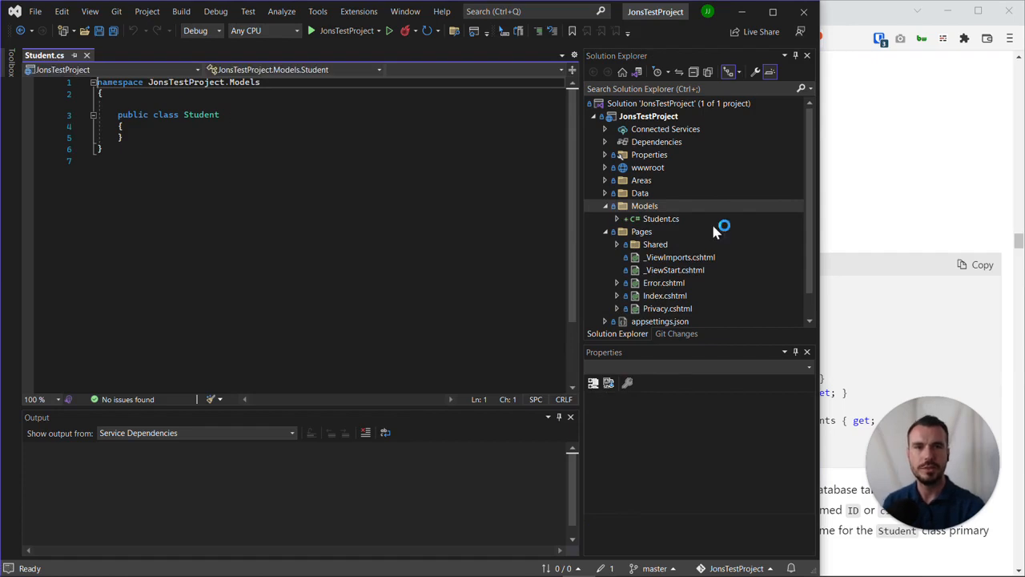
{"action": "mouse_move", "coordinate": [677, 219]}
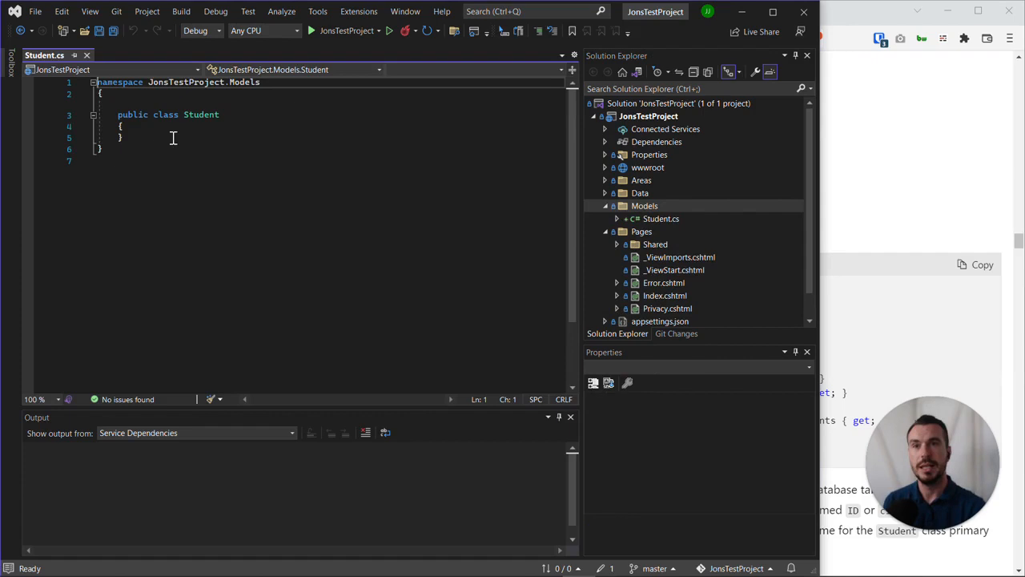
Inspect the empty public Student class in Student.cs
{"action": "left_click", "coordinate": [121, 126]}
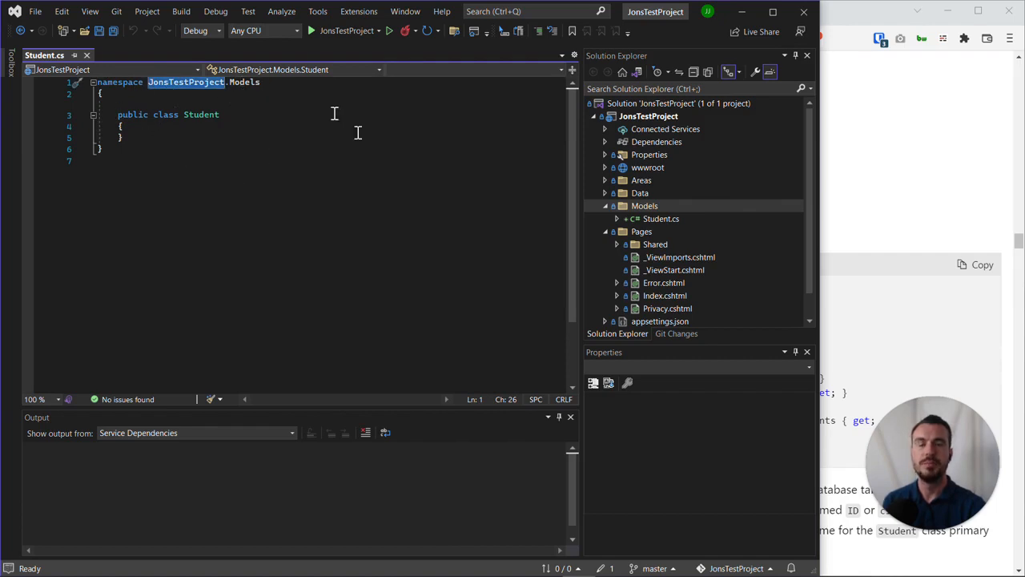
{"action": "mouse_move", "coordinate": [225, 151]}
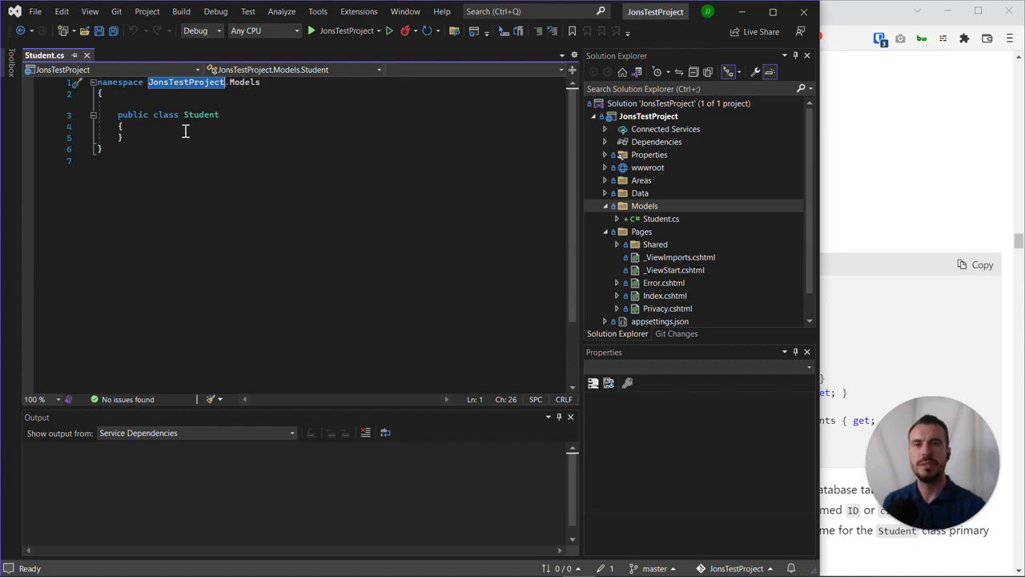
{"action": "mouse_move", "coordinate": [217, 114]}
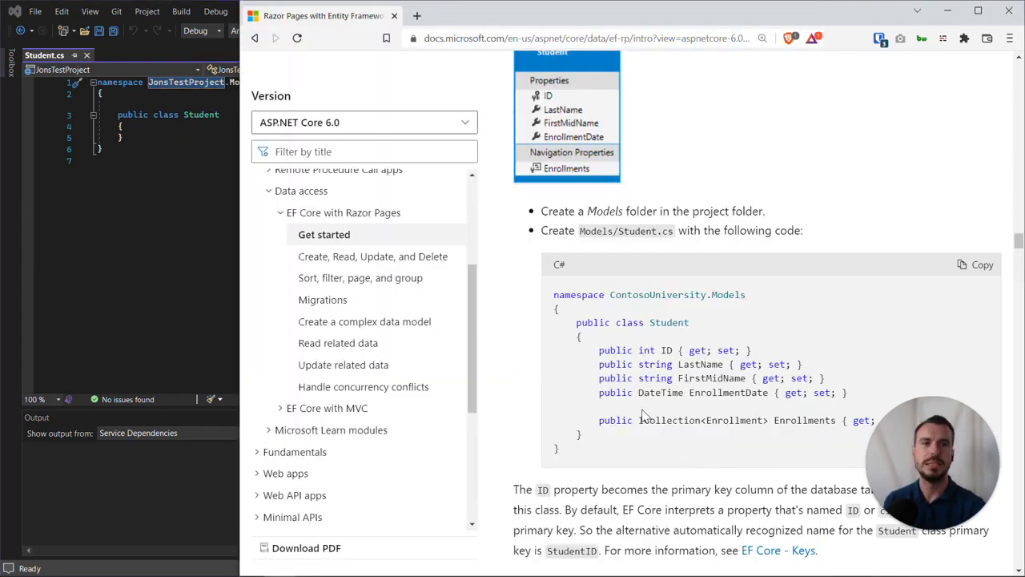
Select the Student property lines in the tutorial's code block
{"action": "scroll", "scroll_direction": "down", "scroll_amount": 3}
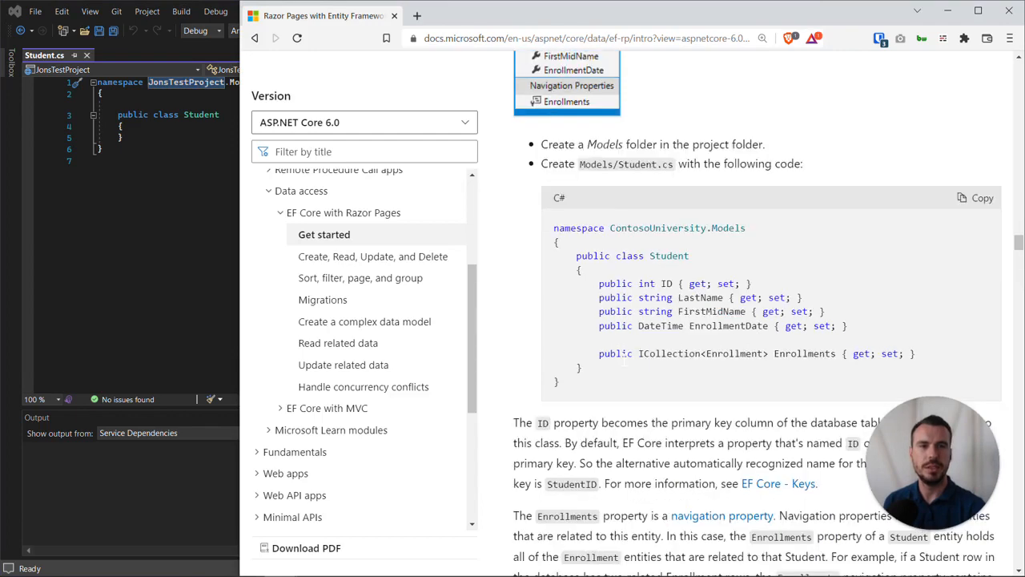
{"action": "left_click_drag", "start_coordinate": [598, 282], "coordinate": [915, 353]}
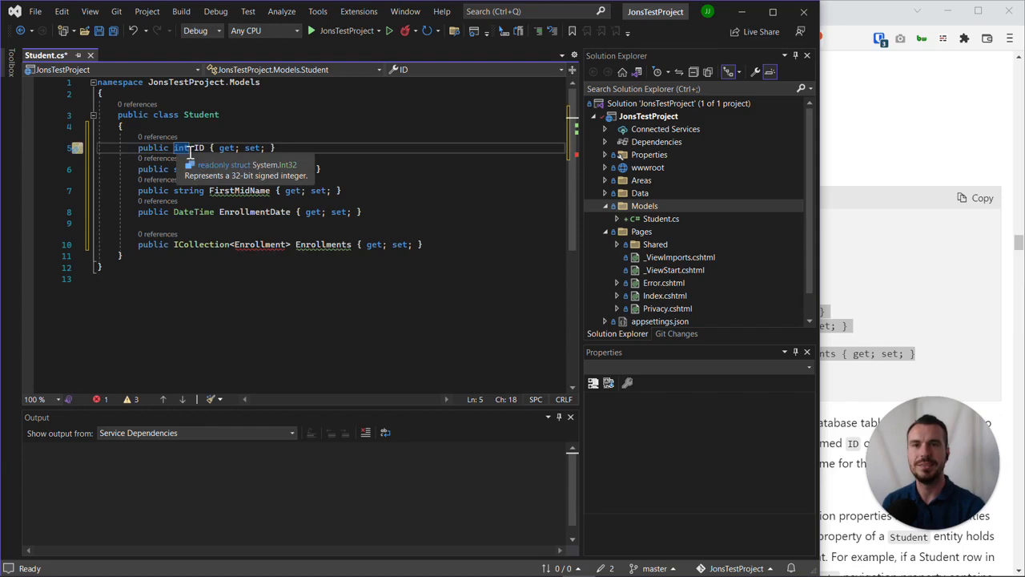
Review the pasted properties, including EnrollmentDate's DateTime, then scroll the docs to the data model
{"action": "left_click", "coordinate": [217, 191]}
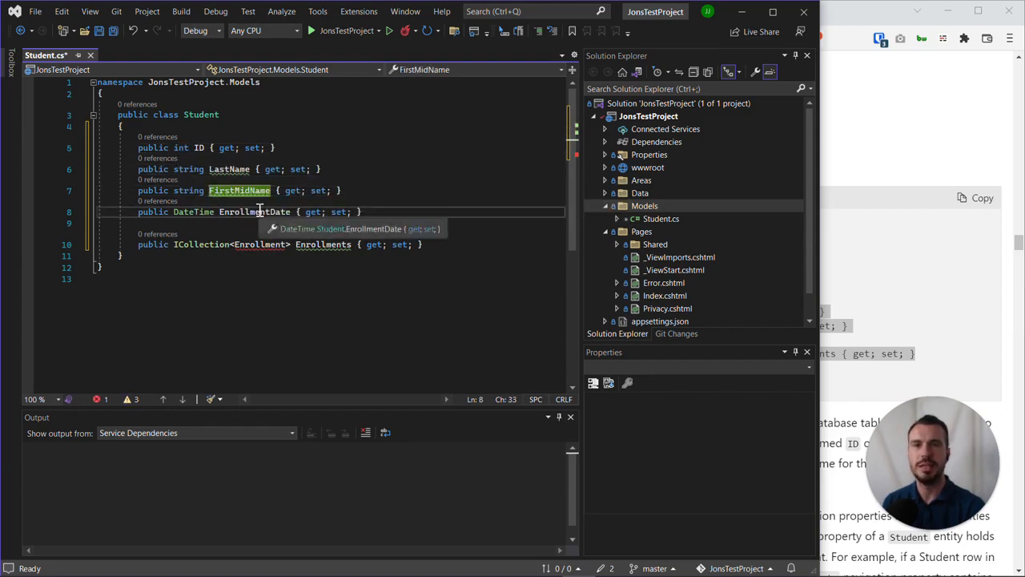
{"action": "double_click", "coordinate": [192, 212]}
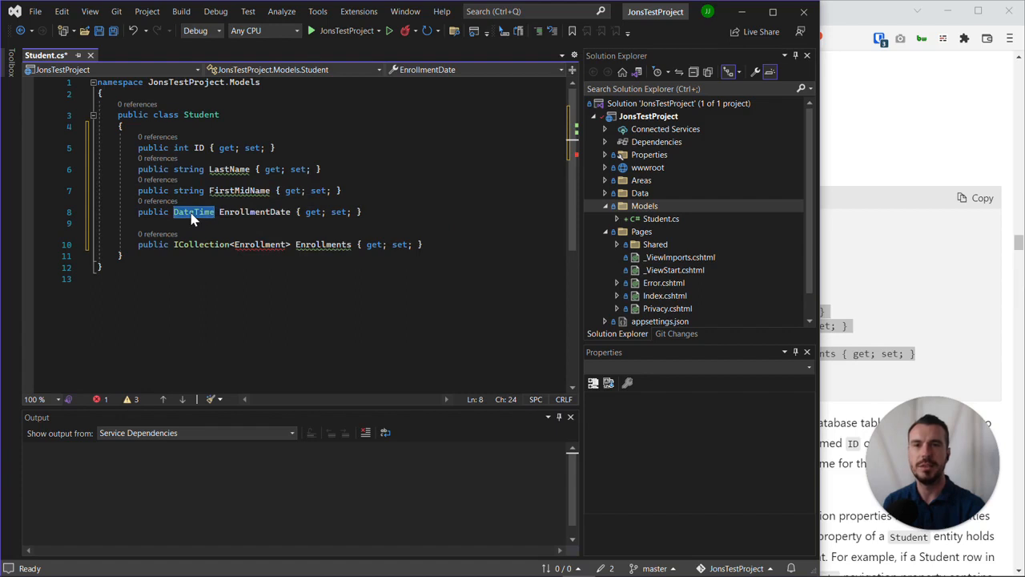
{"action": "left_click", "coordinate": [309, 244]}
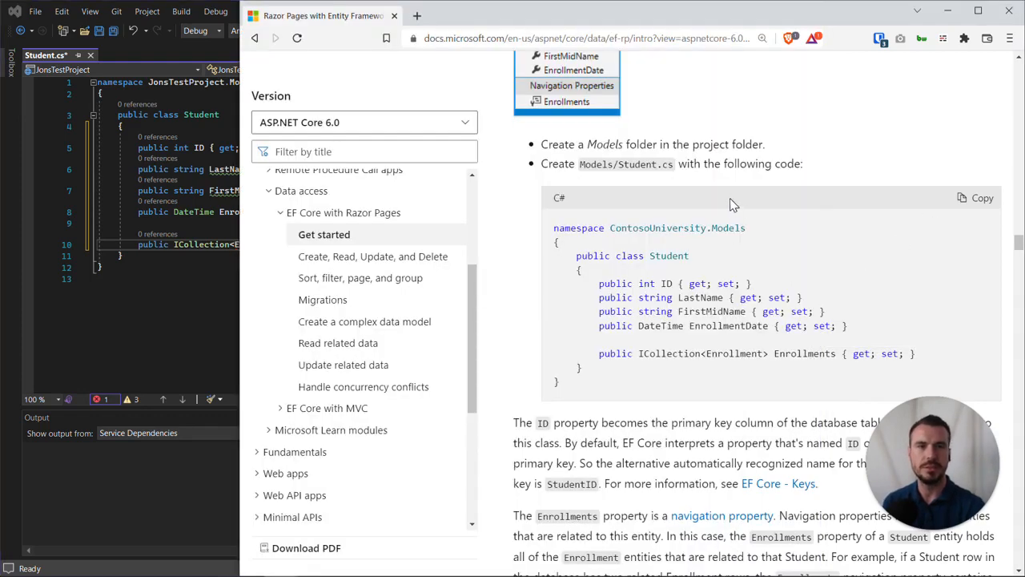
{"action": "scroll", "scroll_direction": "up", "scroll_amount": 3}
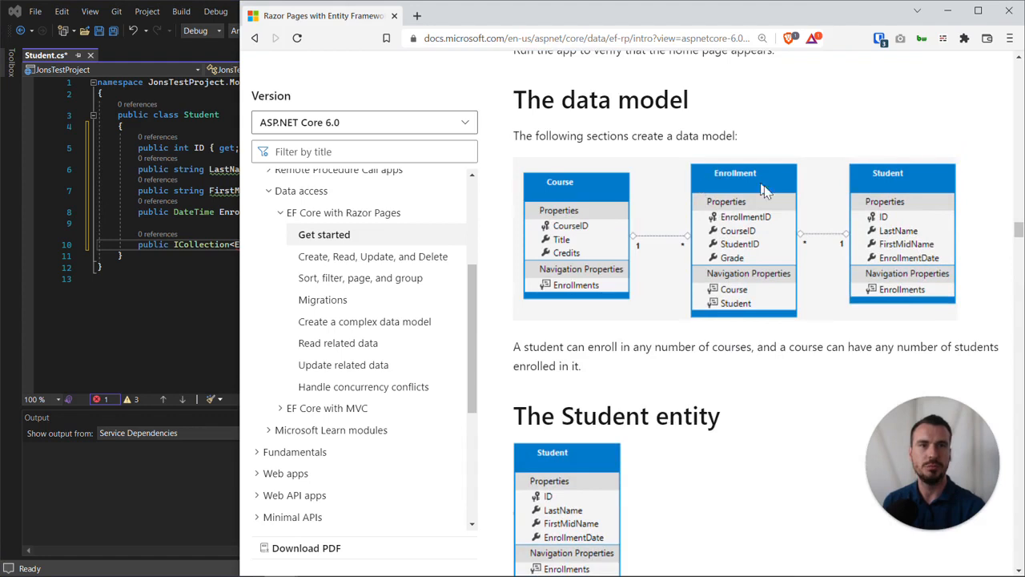
{"action": "mouse_move", "coordinate": [619, 209]}
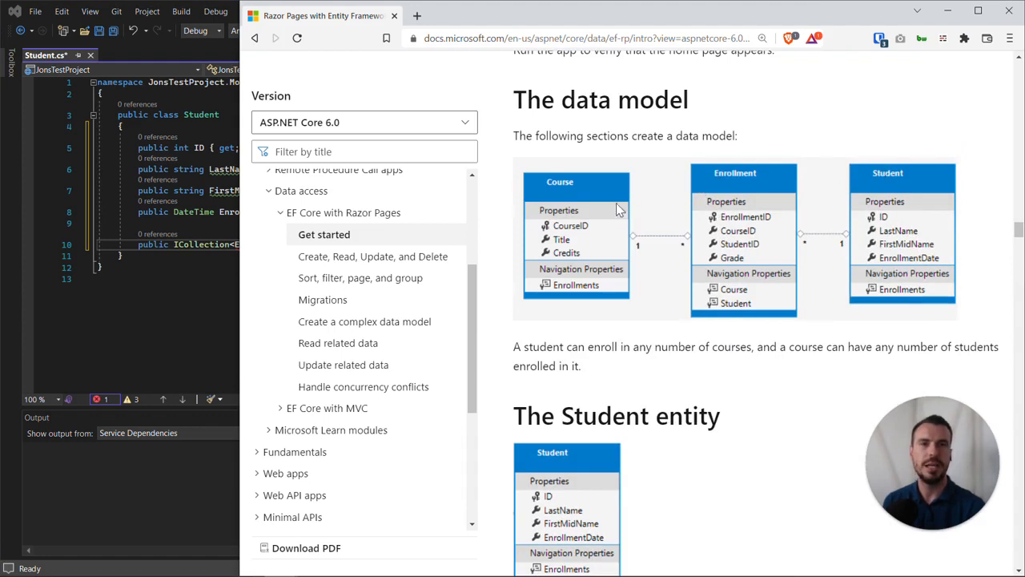